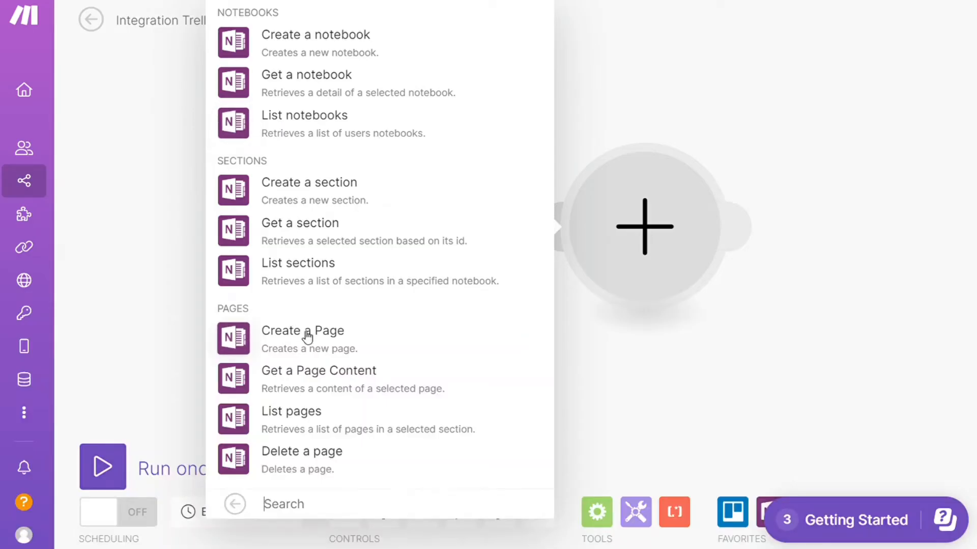
# Step: Choose Create a Page from OneNote's modules to follow the Watch Boards trigger
pyautogui.click(302, 331)
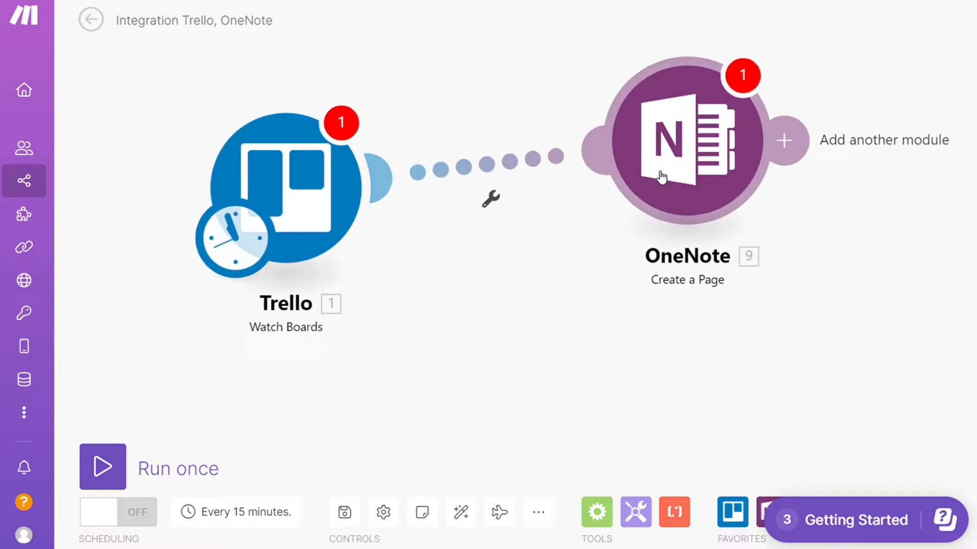
pyautogui.moveTo(543, 306)
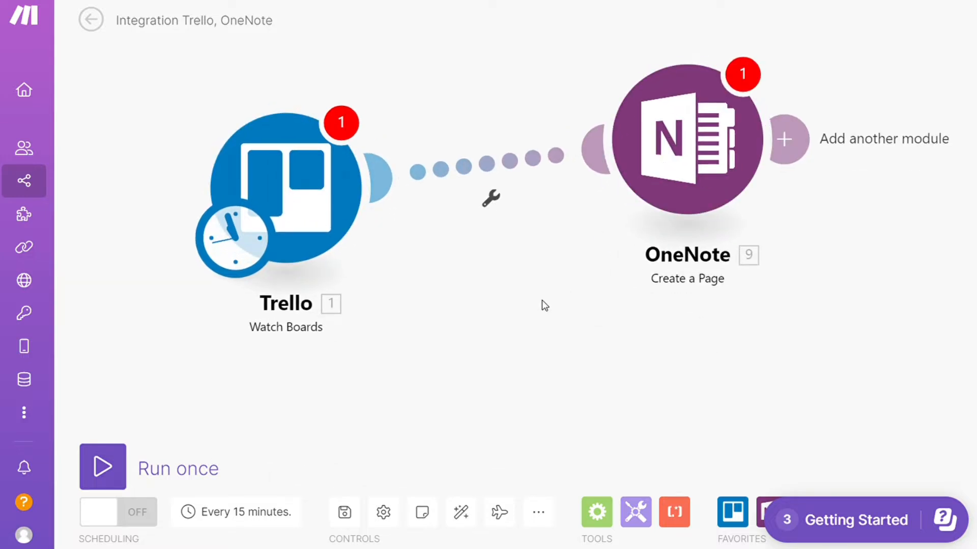
pyautogui.moveTo(666, 40)
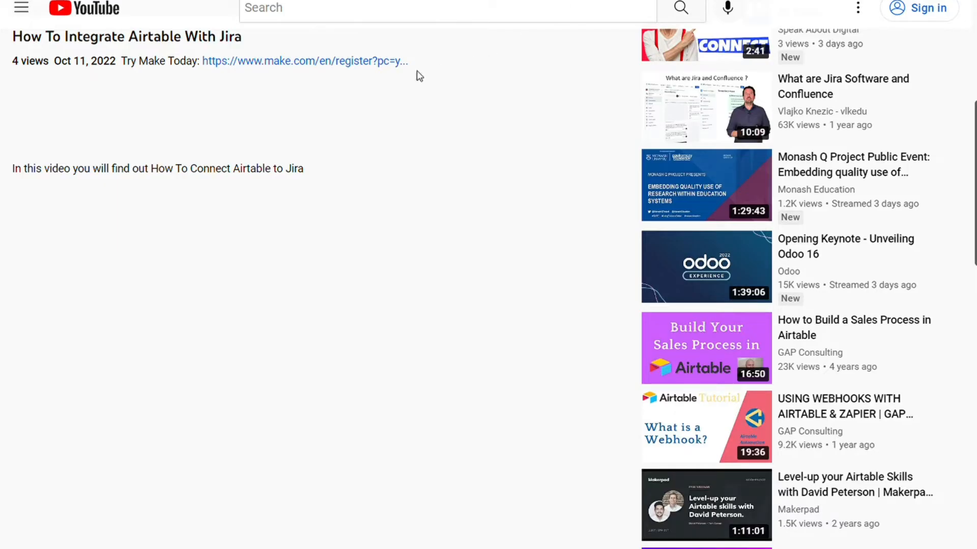
# Step: Follow the video's make.com registration link and browse to Make's Connect anything apps directory
pyautogui.click(305, 61)
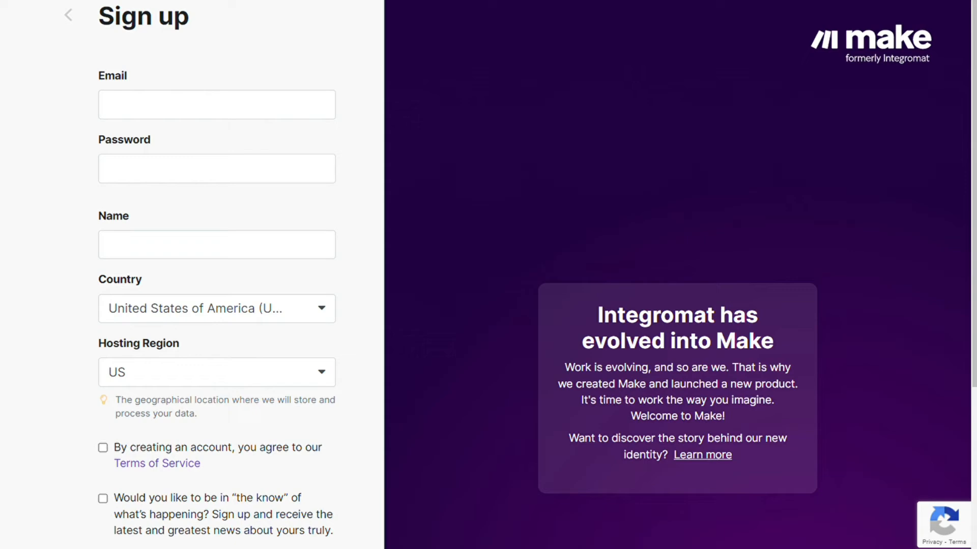
pyautogui.moveTo(447, 12)
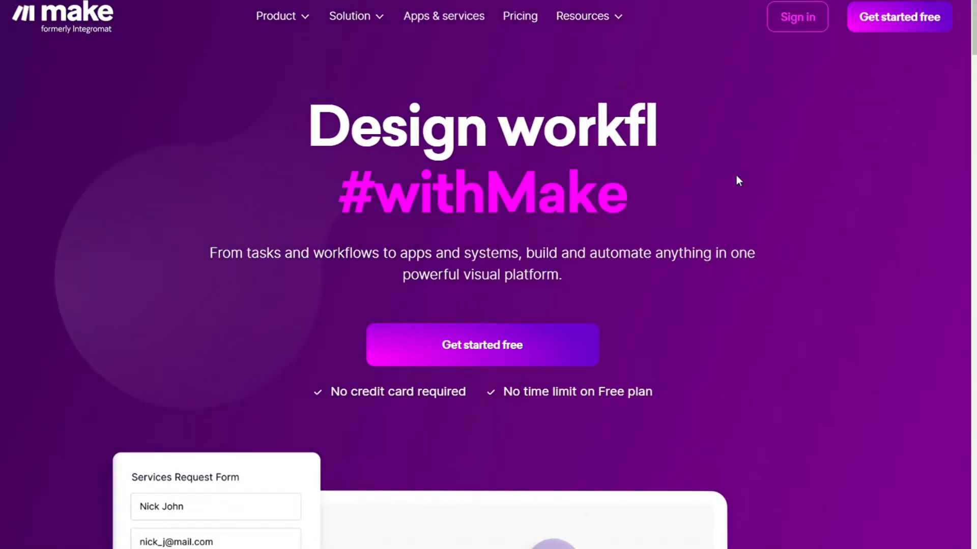
pyautogui.scroll(-3)
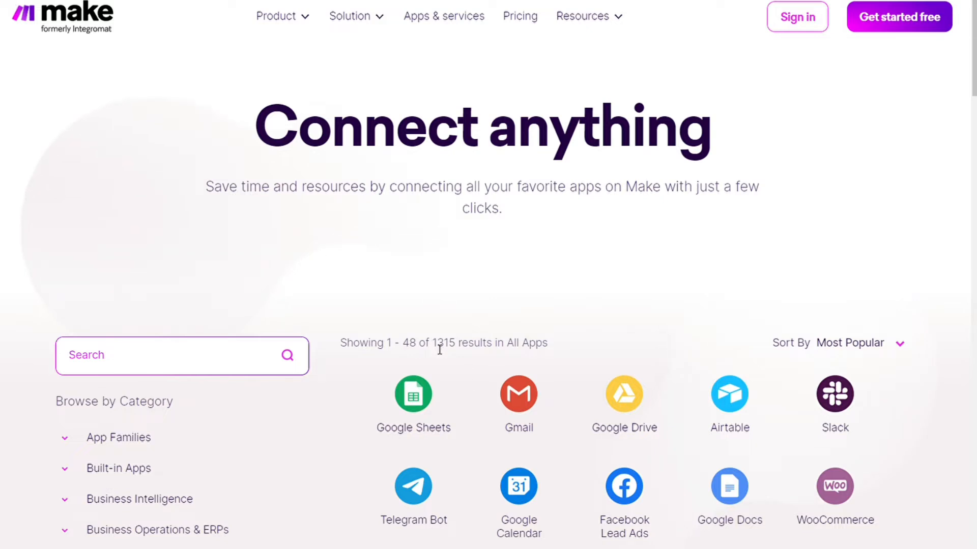
pyautogui.doubleClick(443, 343)
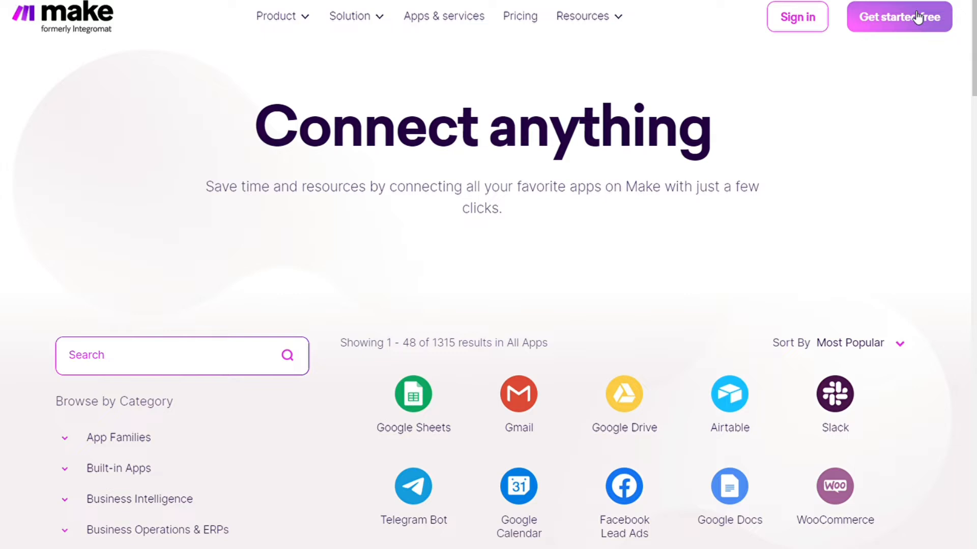
pyautogui.moveTo(914, 28)
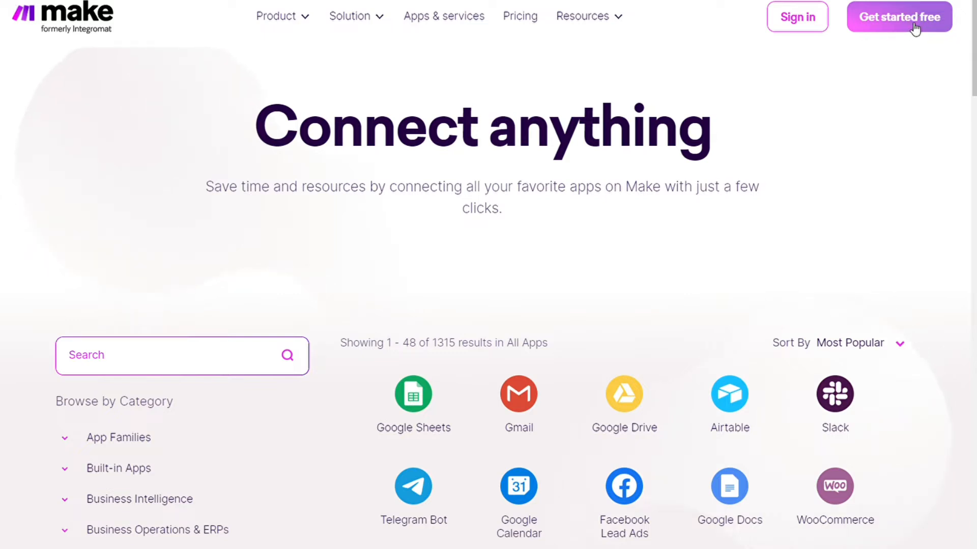
pyautogui.moveTo(667, 148)
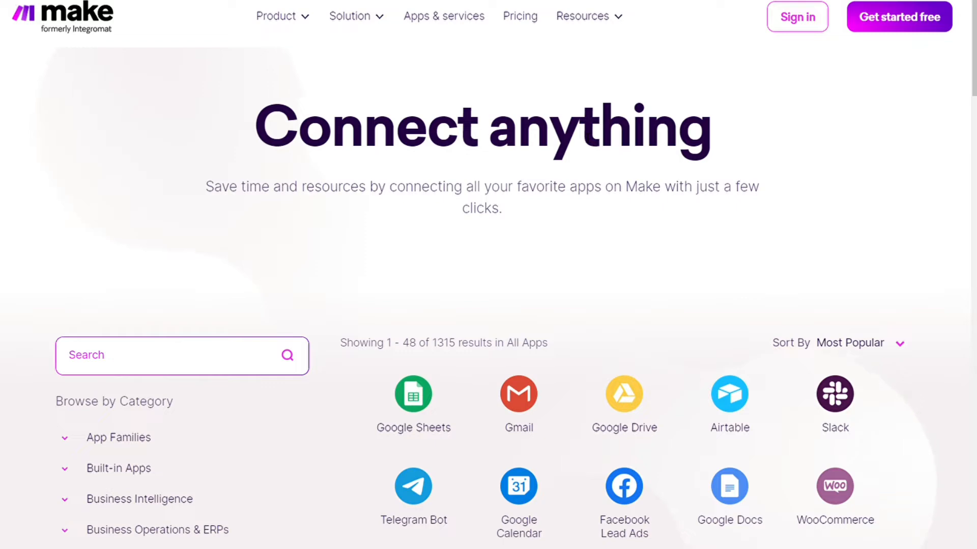
# Step: Open Make's sign-up form and scroll to the Google, Facebook and GitHub options
pyautogui.click(901, 17)
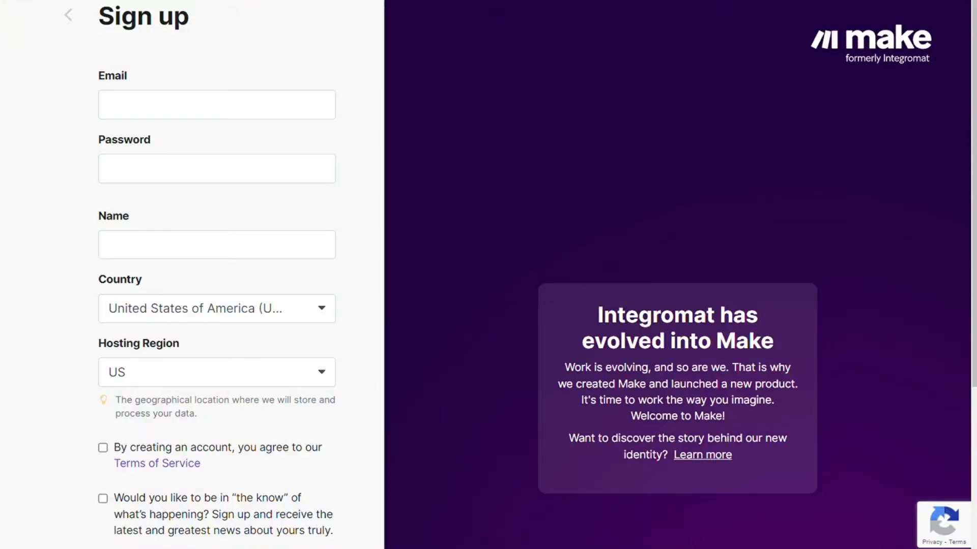
pyautogui.click(199, 244)
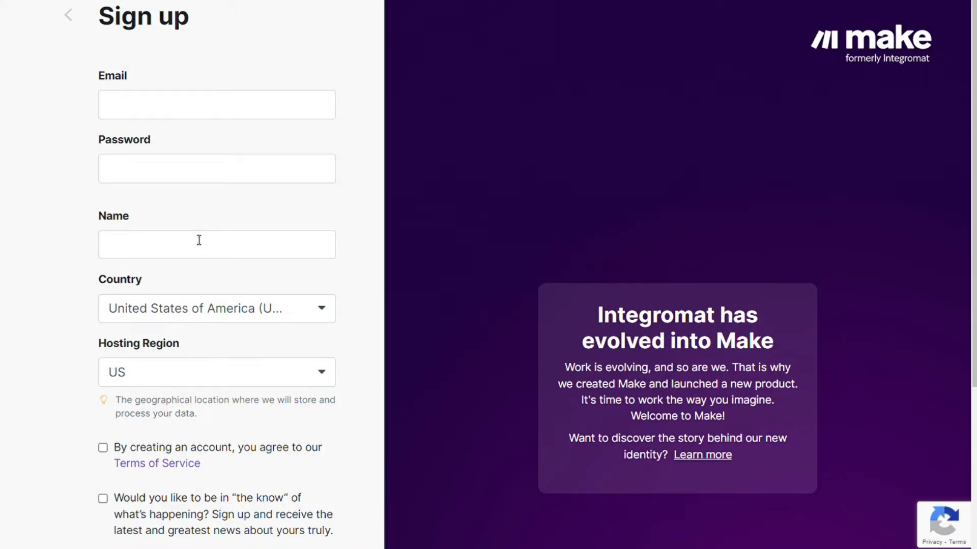
pyautogui.scroll(-3)
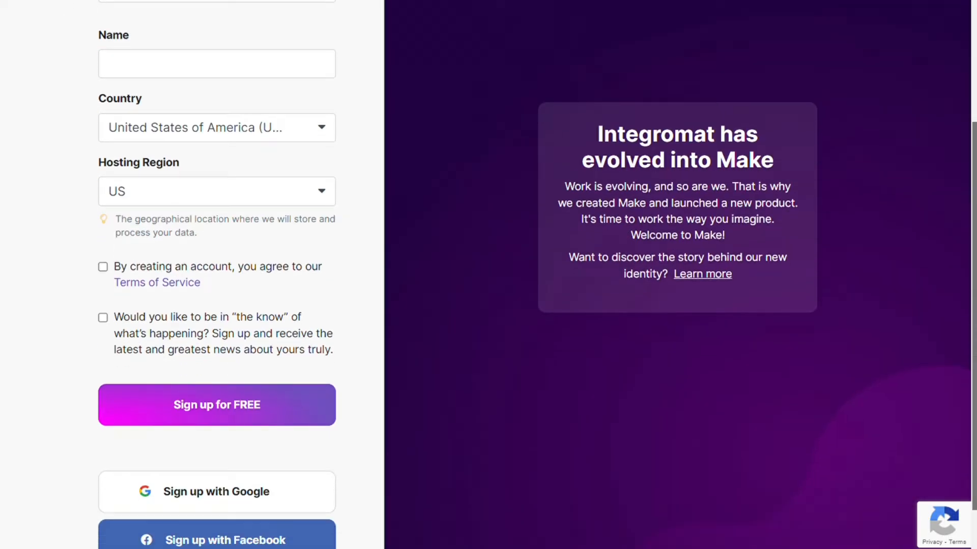
pyautogui.scroll(-3)
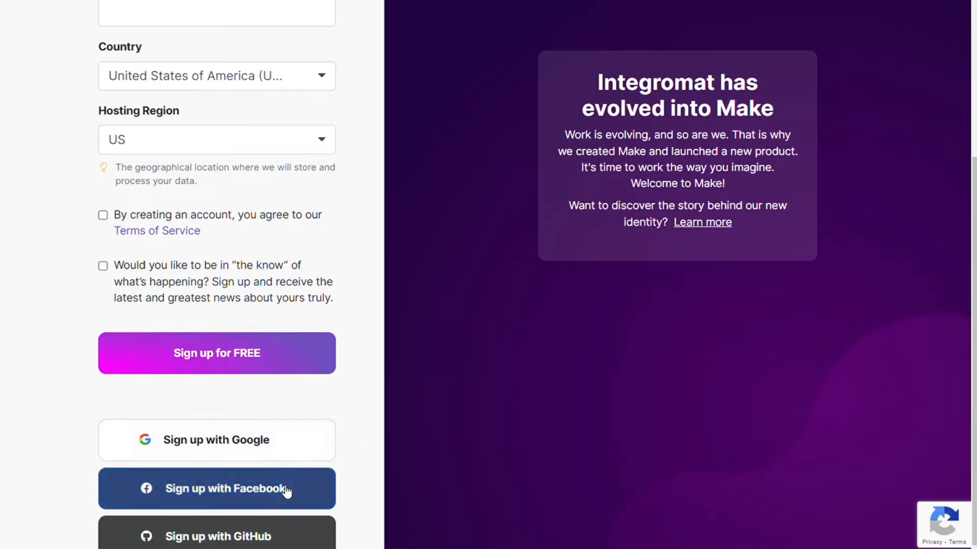
pyautogui.moveTo(37, 24)
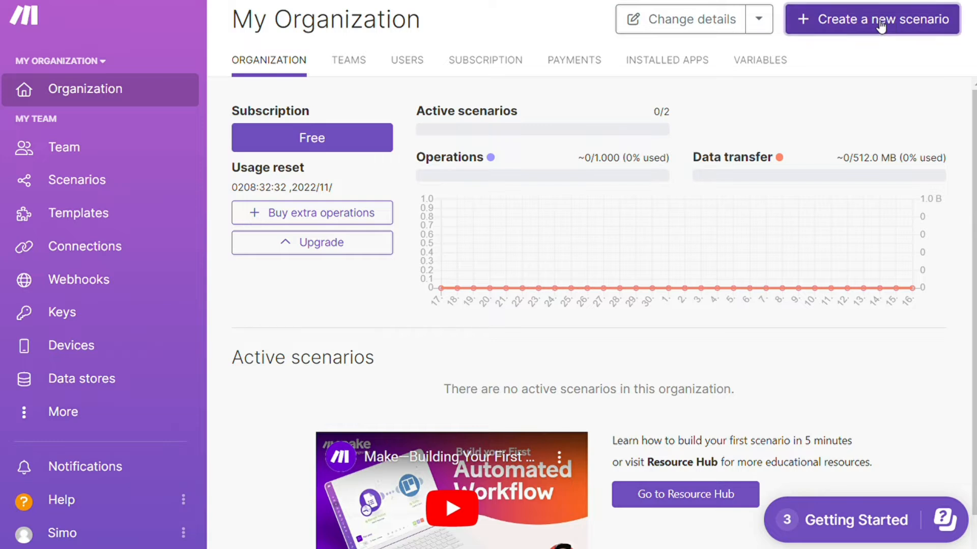
# Step: Start a new scenario and search 'Trello' to list its board and list modules
pyautogui.click(875, 19)
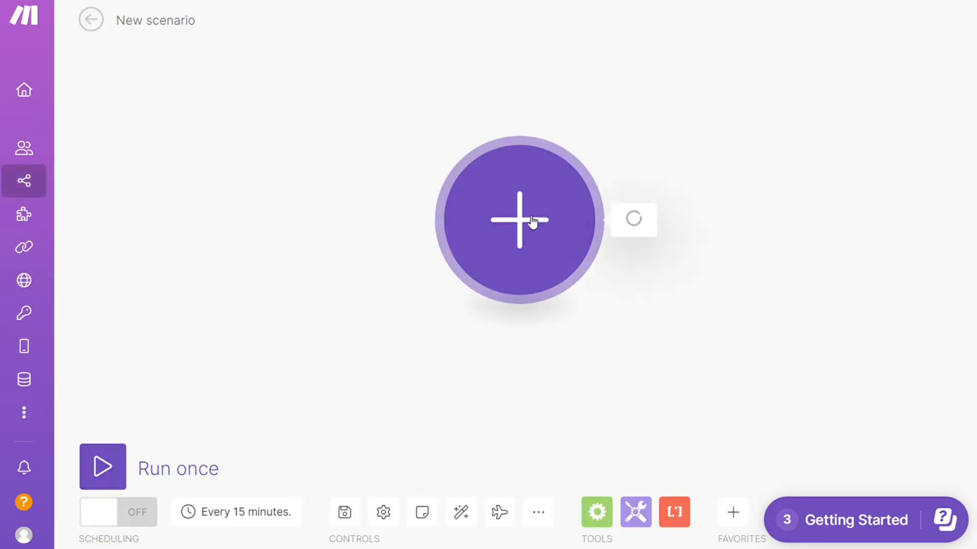
pyautogui.click(519, 221)
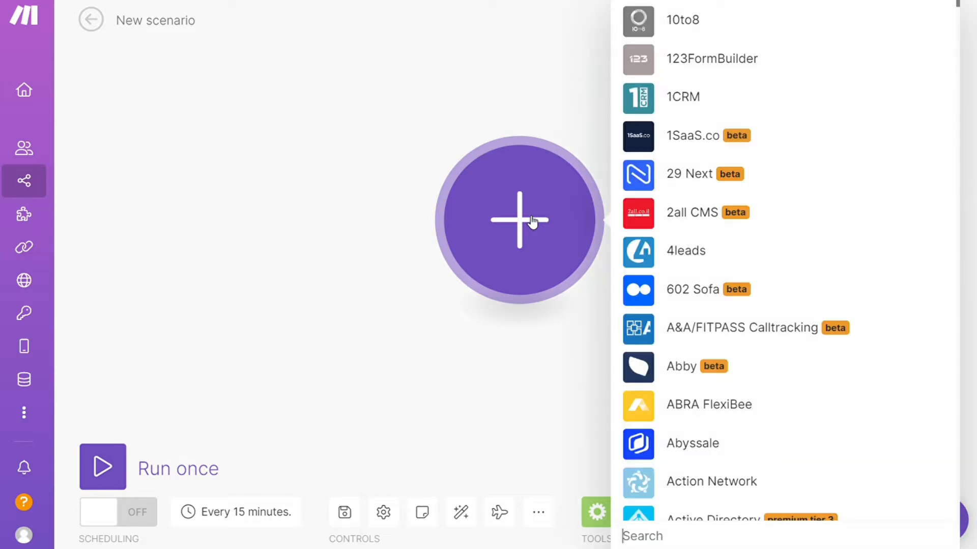
pyautogui.write('Trello')
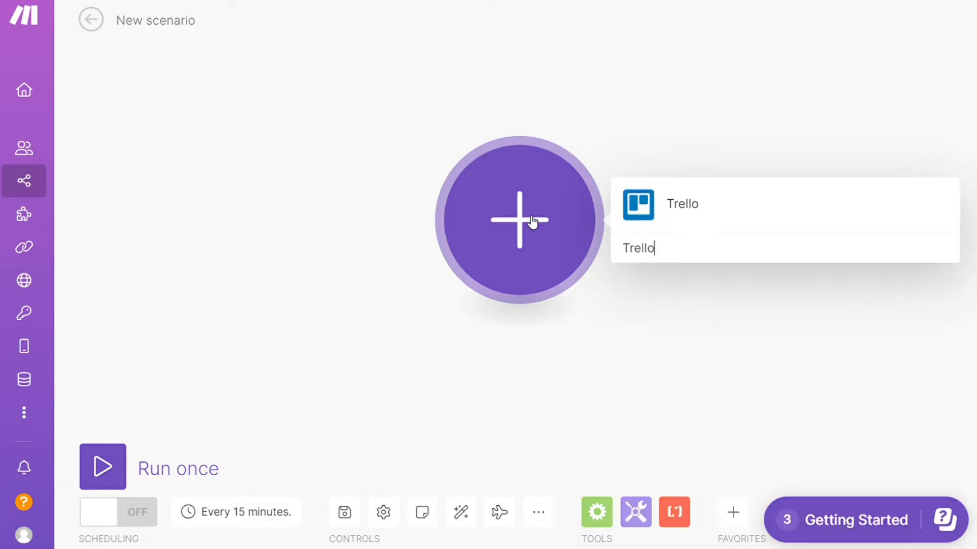
pyautogui.click(681, 204)
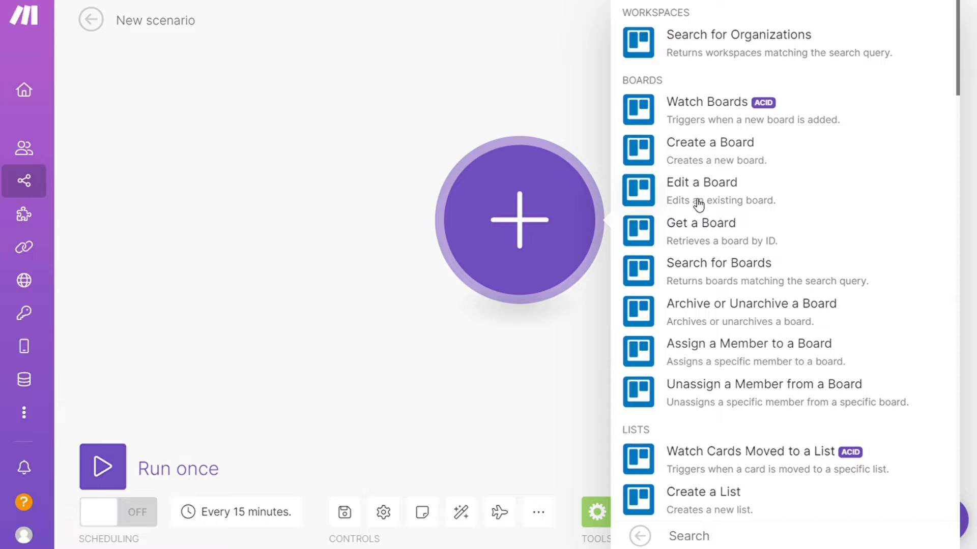
pyautogui.moveTo(960, 94)
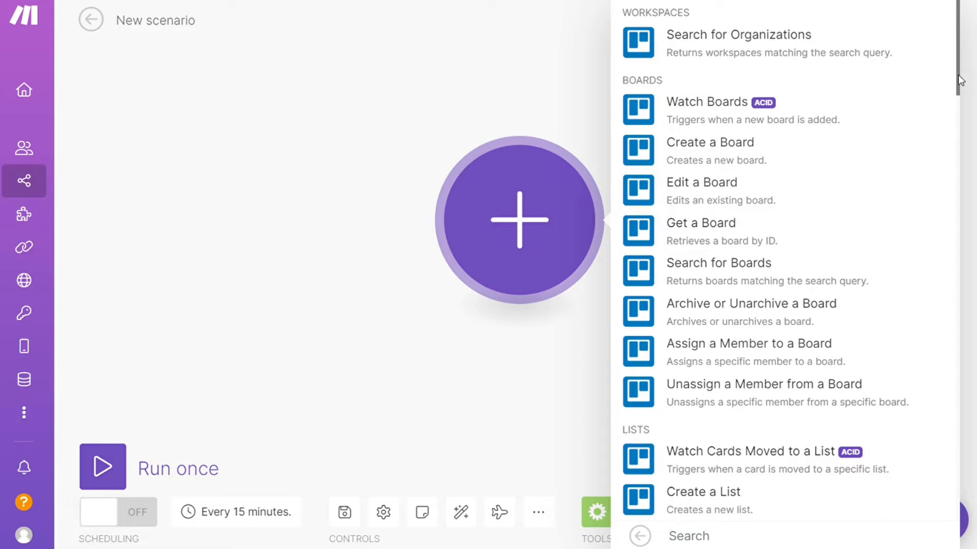
pyautogui.scroll(-3)
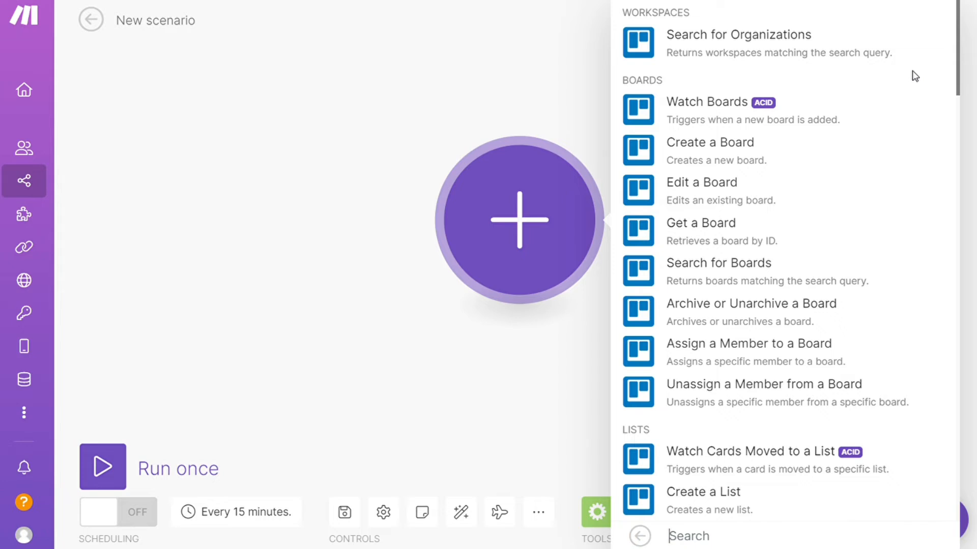
pyautogui.moveTo(729, 128)
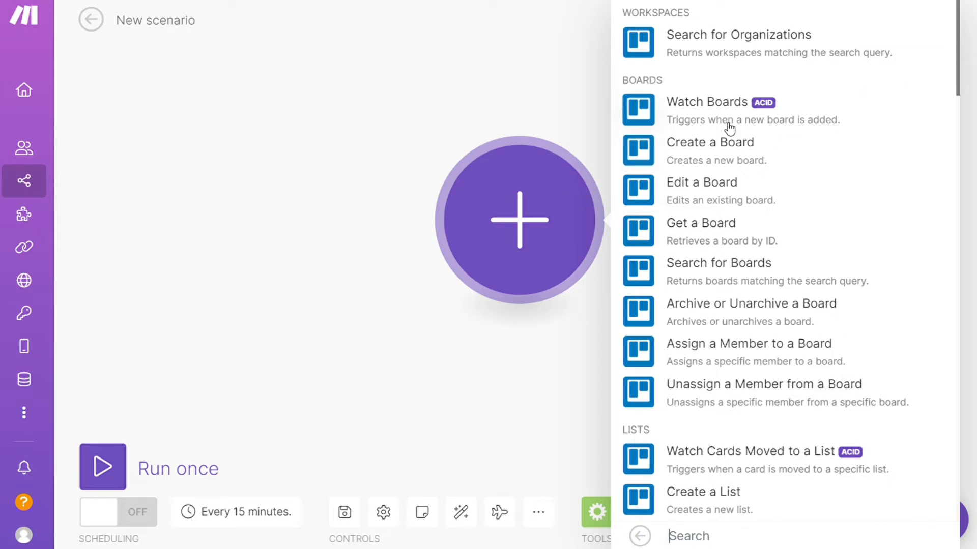
pyautogui.moveTo(744, 473)
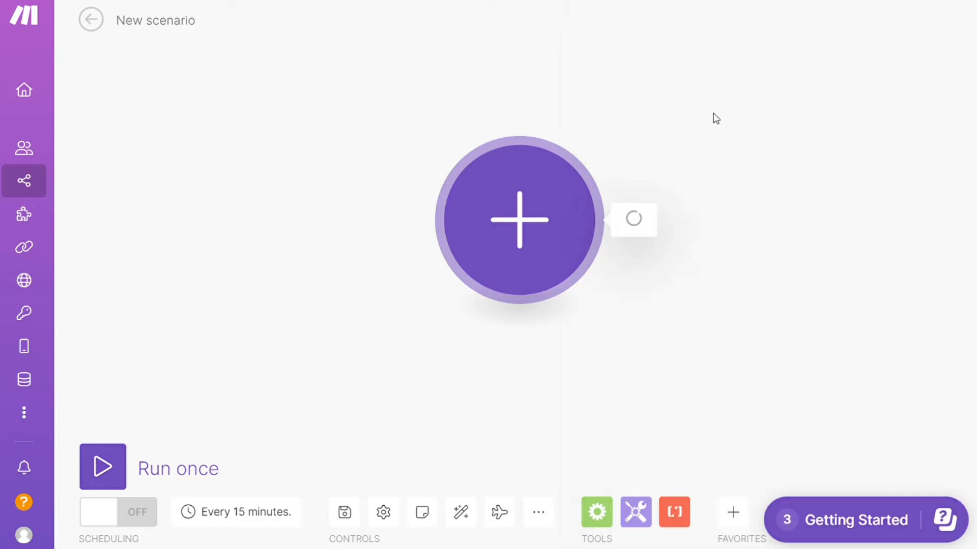
# Step: Make Trello Watch Boards the first module and open a second module's app menu
pyautogui.click(519, 219)
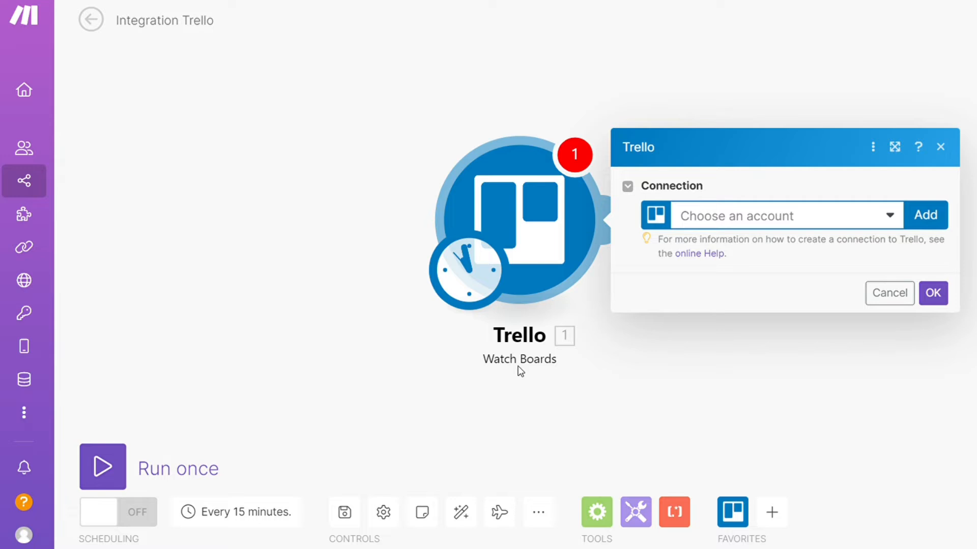
pyautogui.moveTo(575, 365)
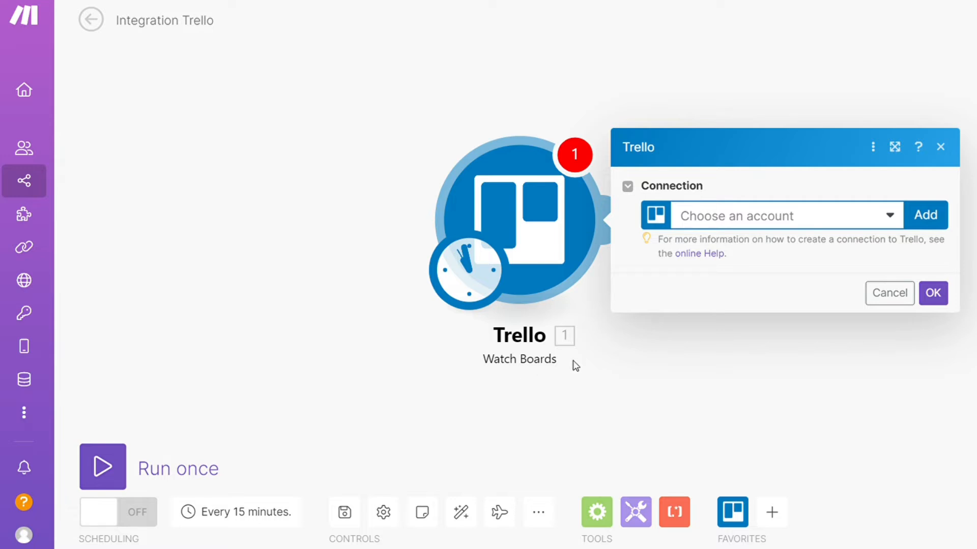
pyautogui.moveTo(812, 336)
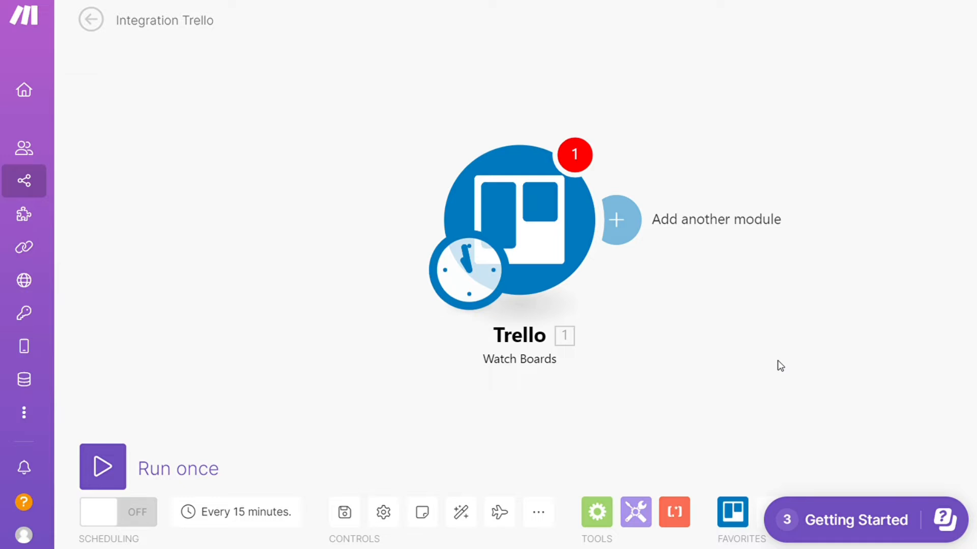
pyautogui.moveTo(749, 205)
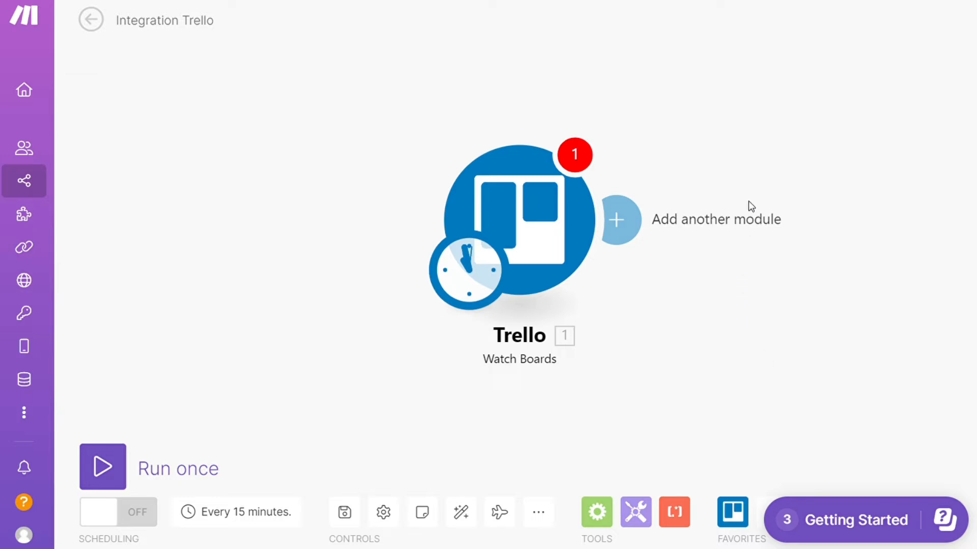
pyautogui.click(616, 218)
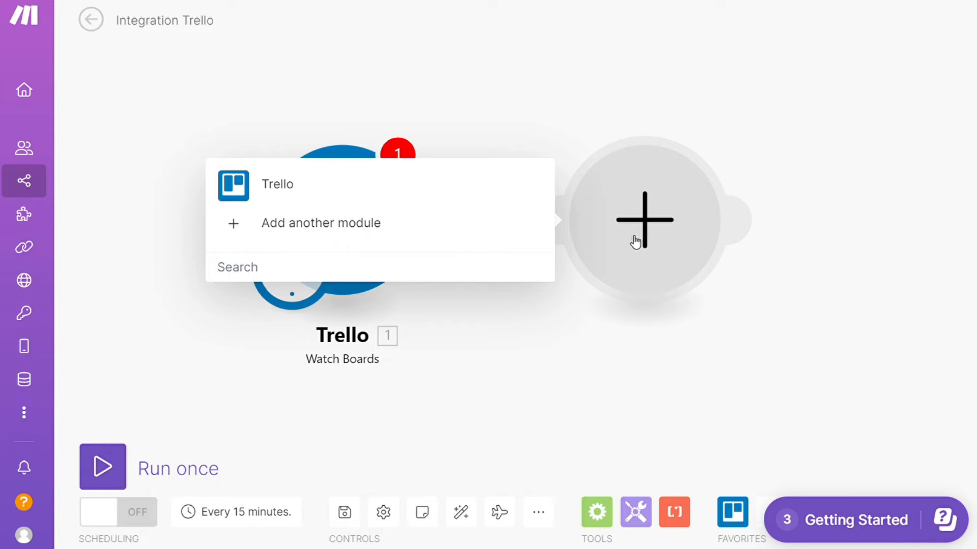
# Step: Find OneNote in the app list and add its Create a Page action as module 2
pyautogui.click(320, 222)
pyautogui.write('one')
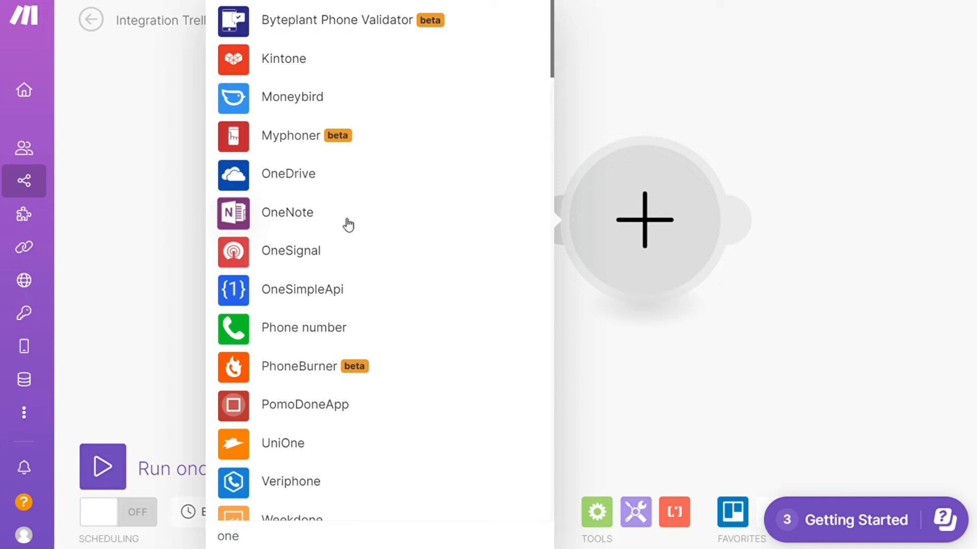
pyautogui.click(286, 212)
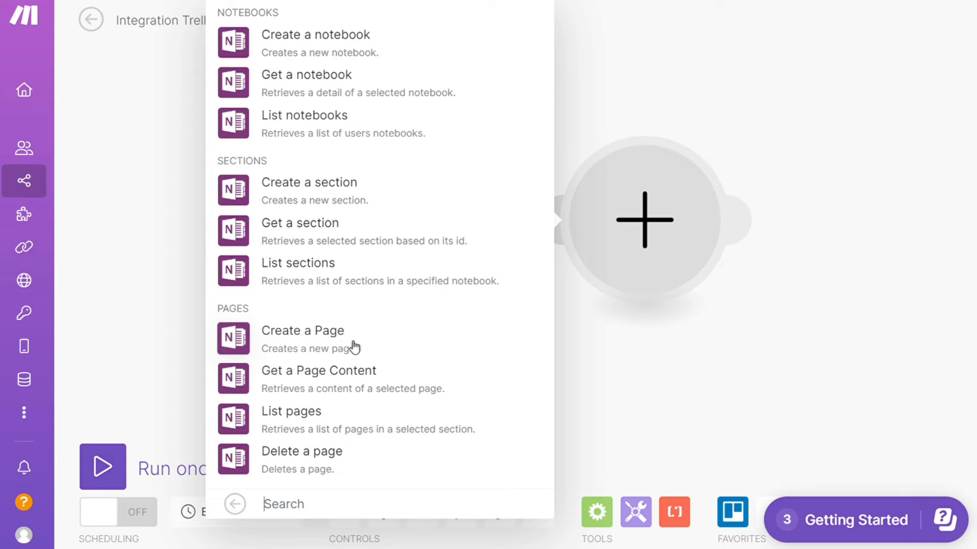
pyautogui.moveTo(300, 353)
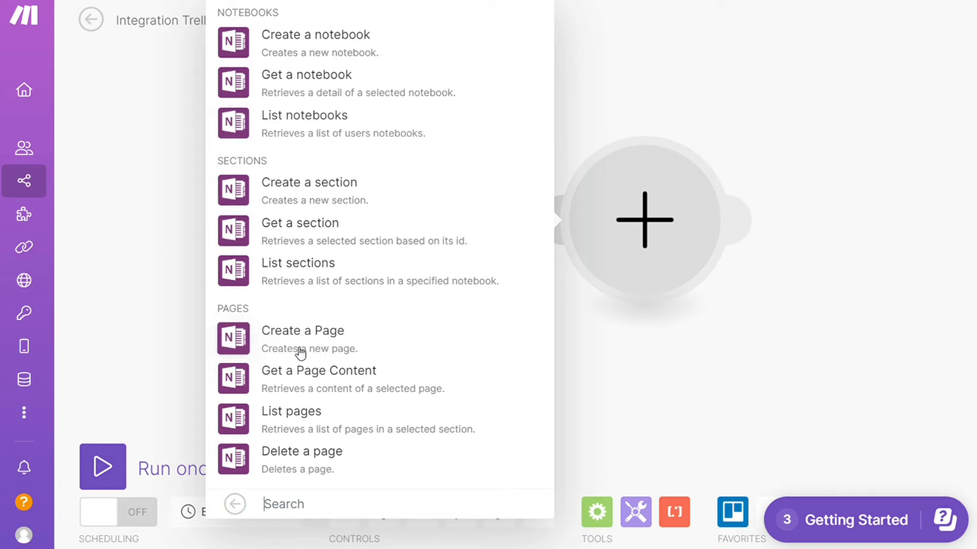
pyautogui.click(302, 330)
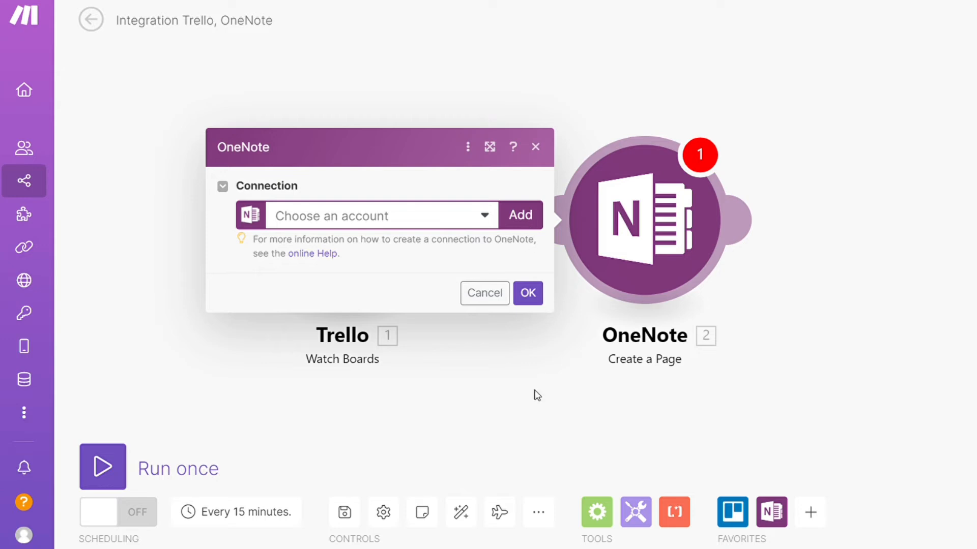
# Step: Close OneNote's connection setup, go to Templates and discard the scenario's unsaved changes
pyautogui.click(485, 293)
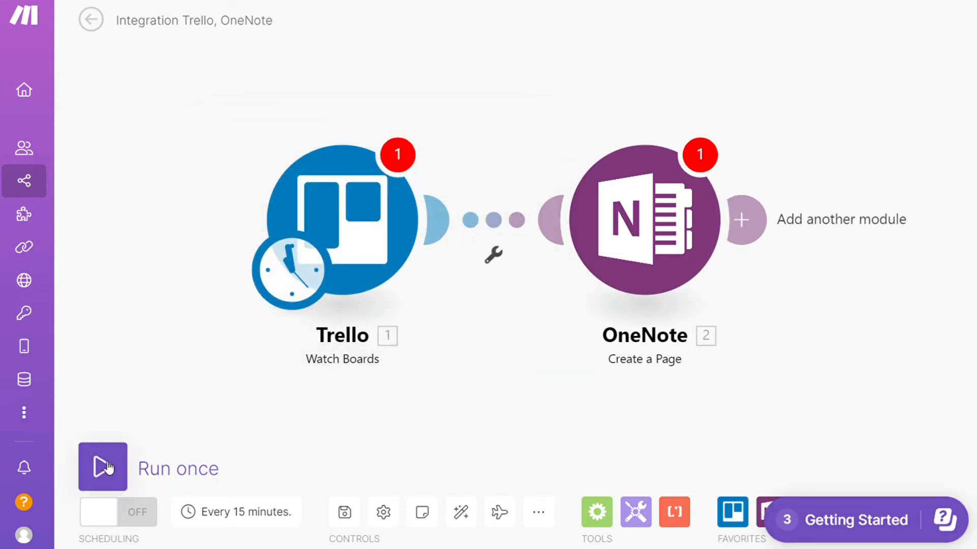
pyautogui.moveTo(345, 513)
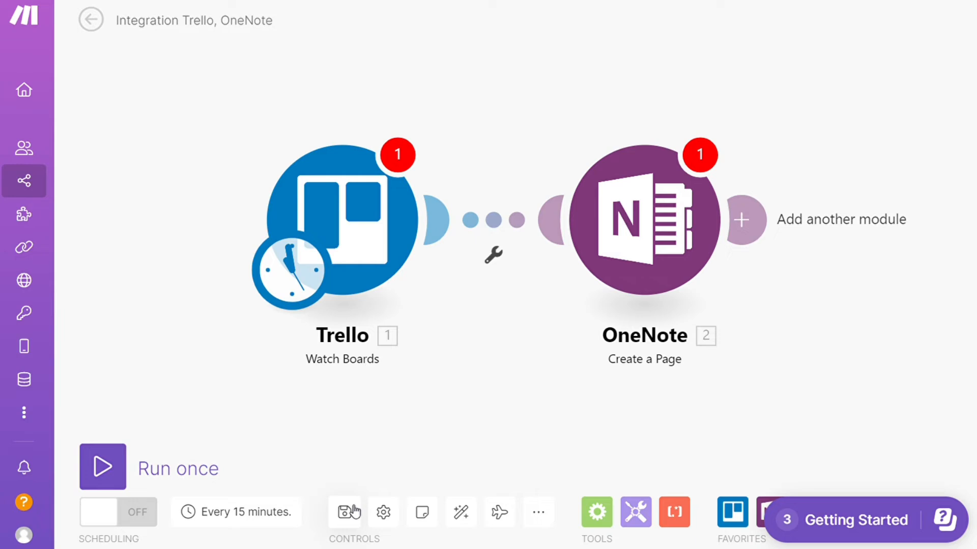
pyautogui.click(23, 181)
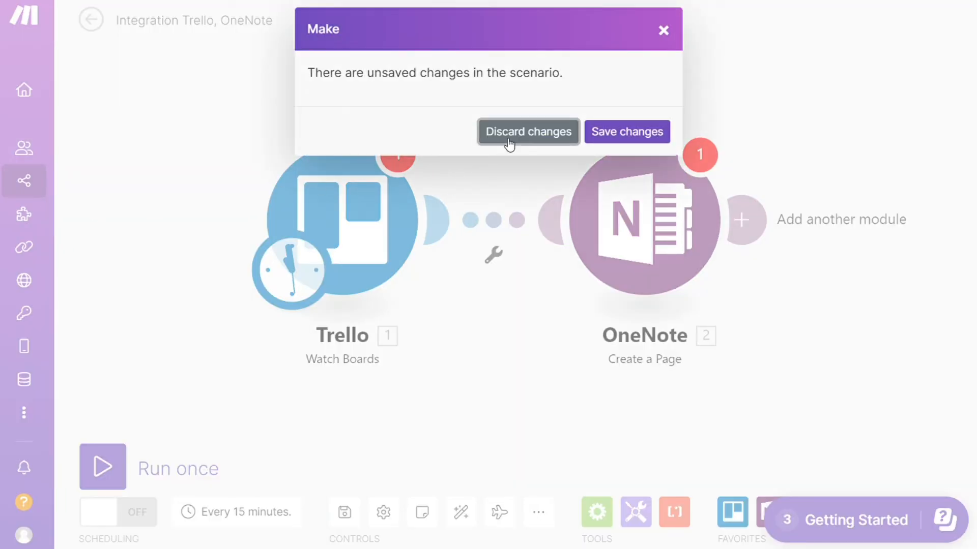
pyautogui.click(528, 132)
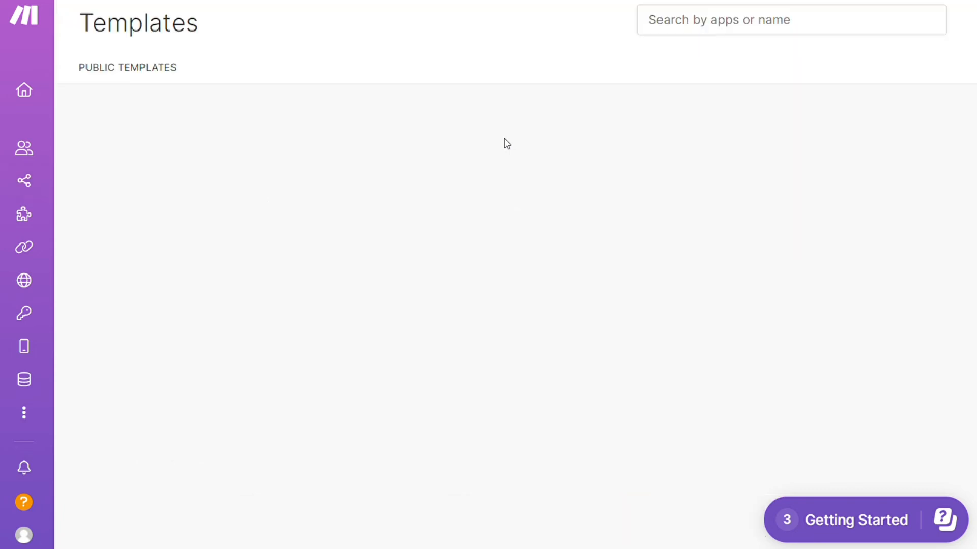
# Step: Filter the templates by the Trello app and scroll through the results
pyautogui.click(789, 20)
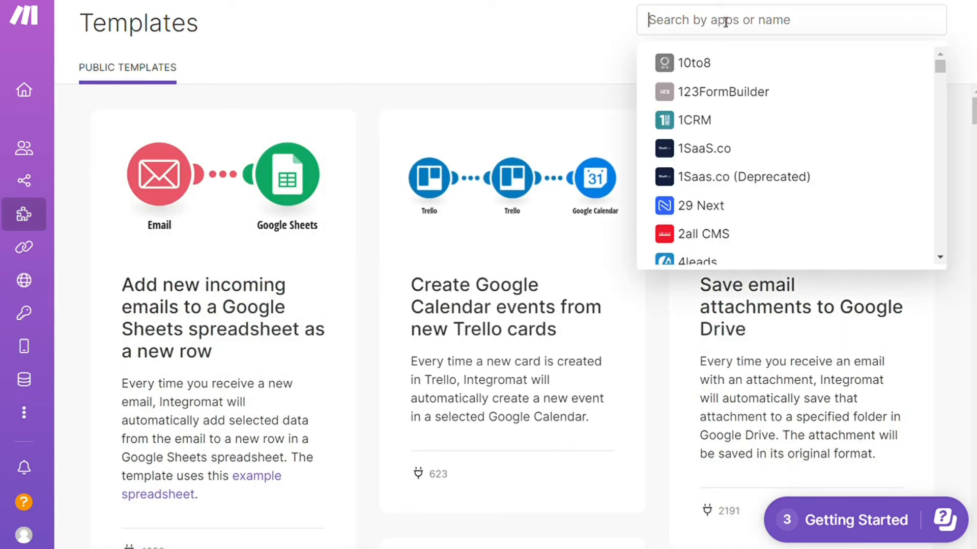
pyautogui.write('Trello')
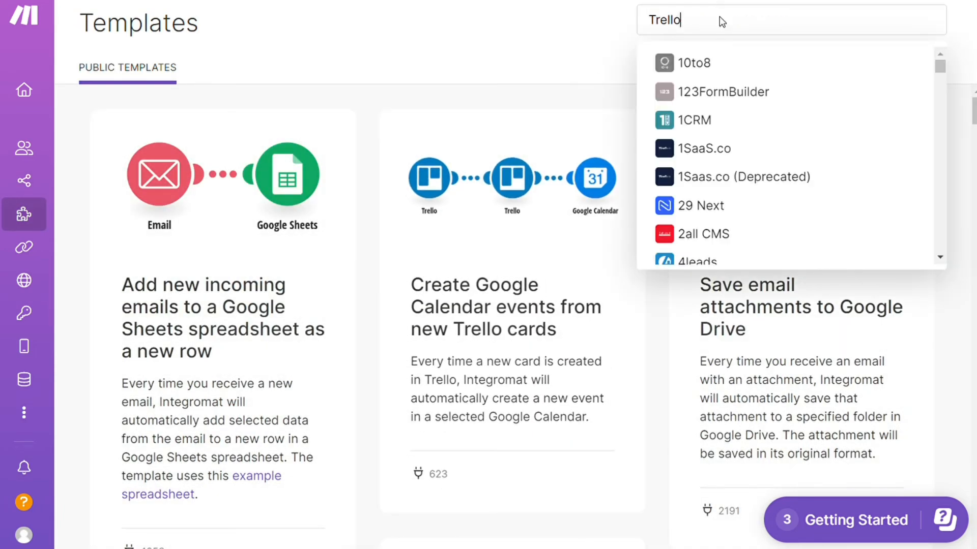
pyautogui.write('Trello')
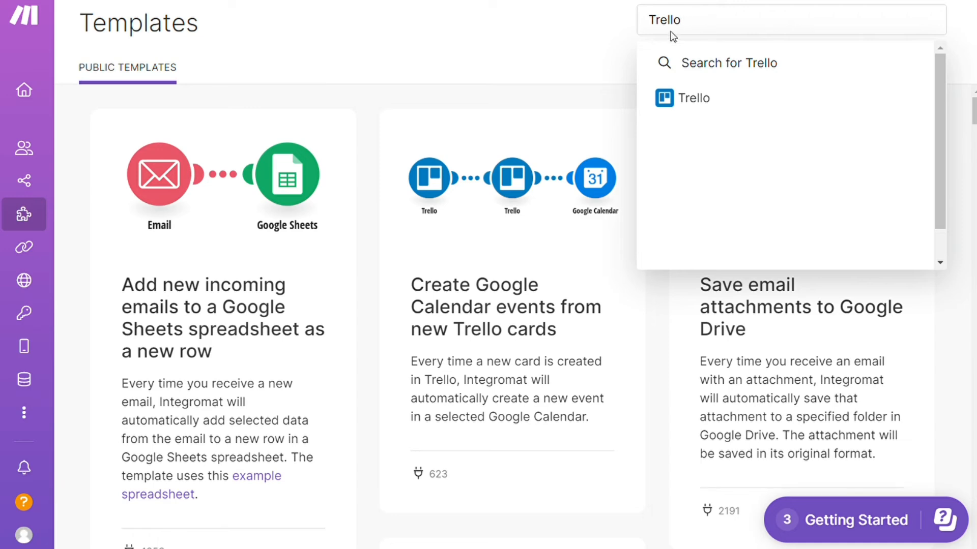
pyautogui.click(693, 98)
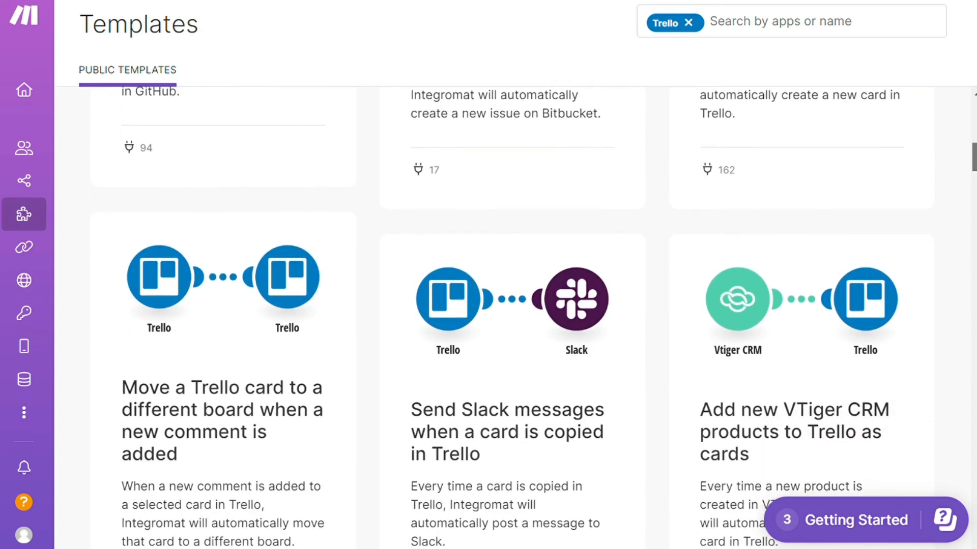
pyautogui.scroll(-3)
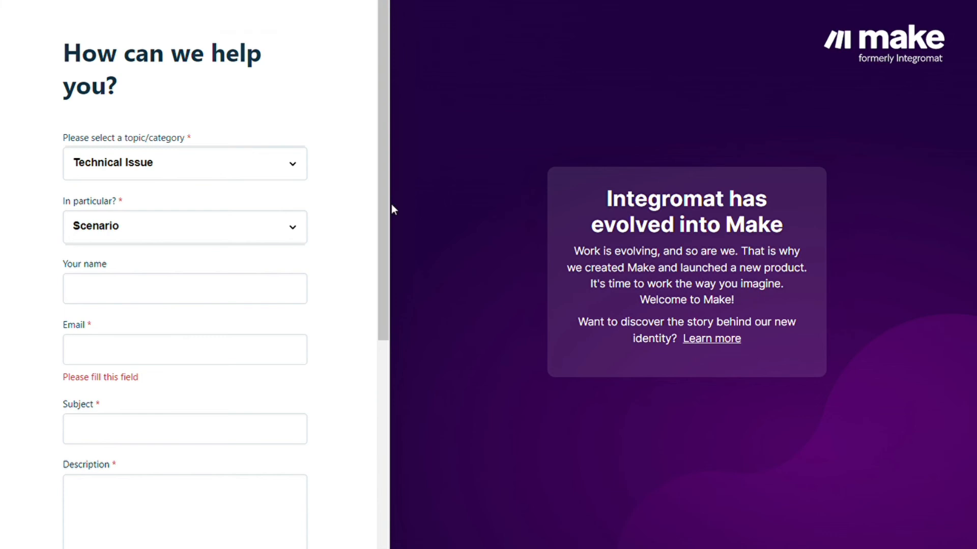
# Step: Scroll down the support form and select the empty scenario URL field
pyautogui.scroll(-3)
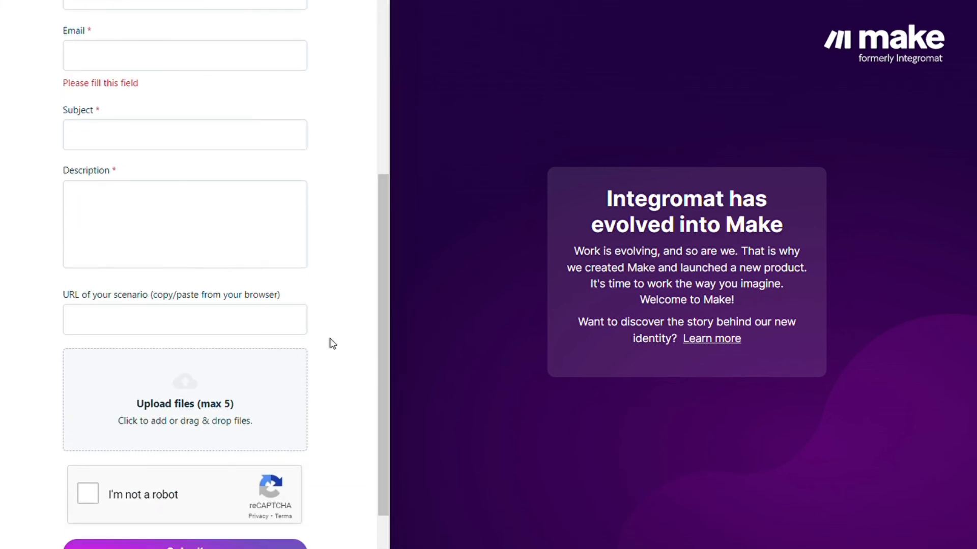
pyautogui.click(184, 319)
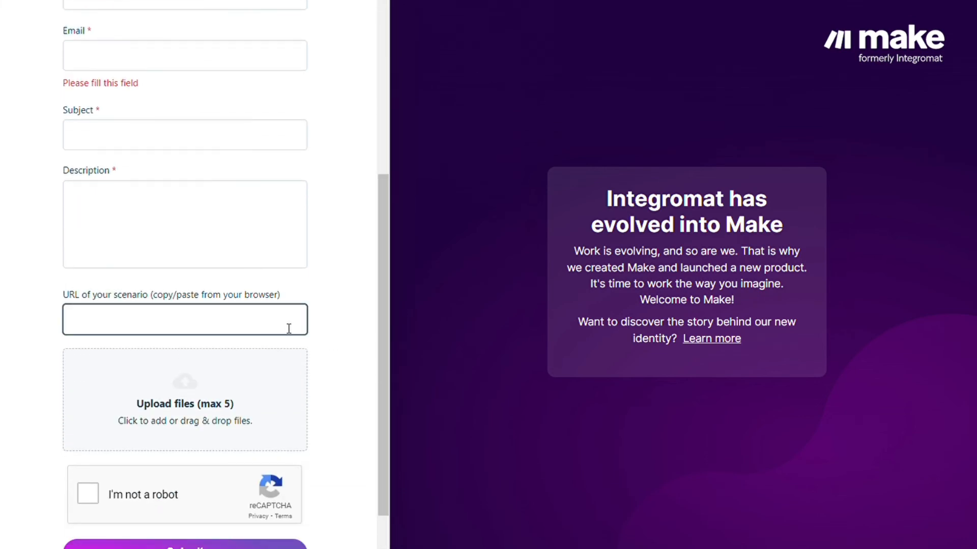